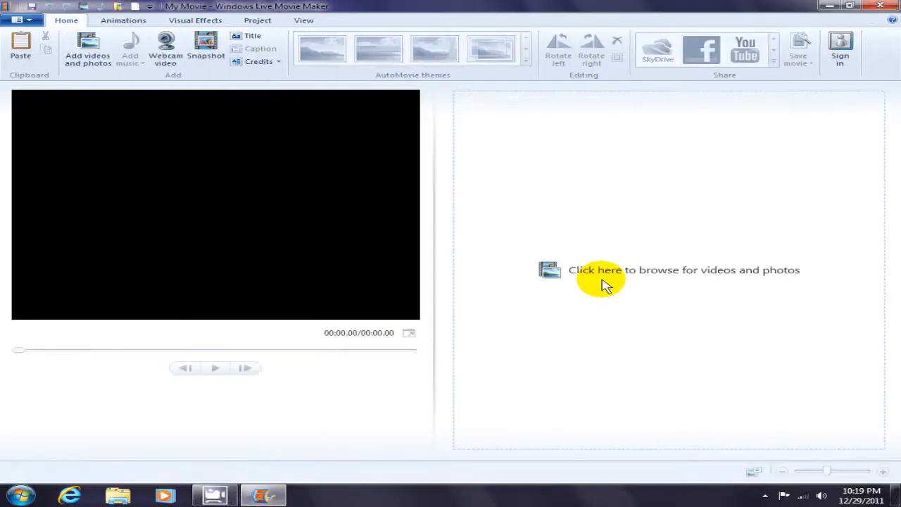
mouse_move(444, 389)
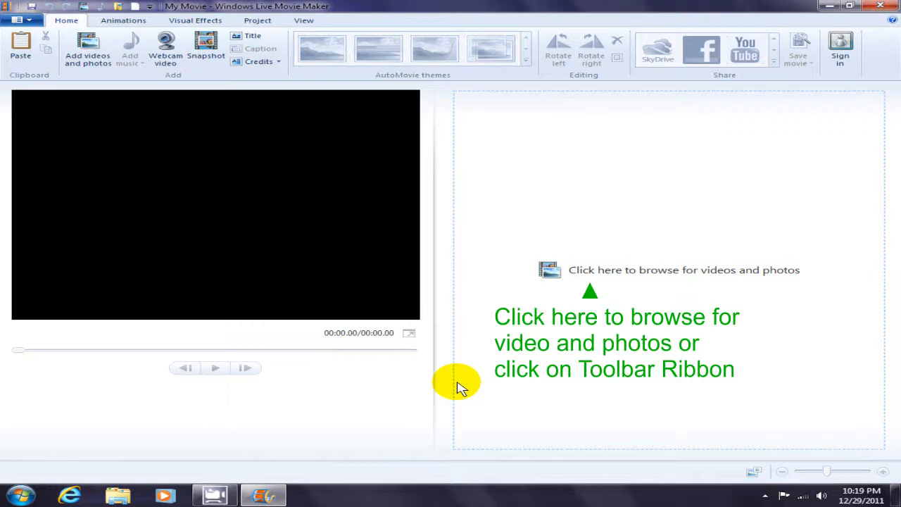
mouse_move(578, 288)
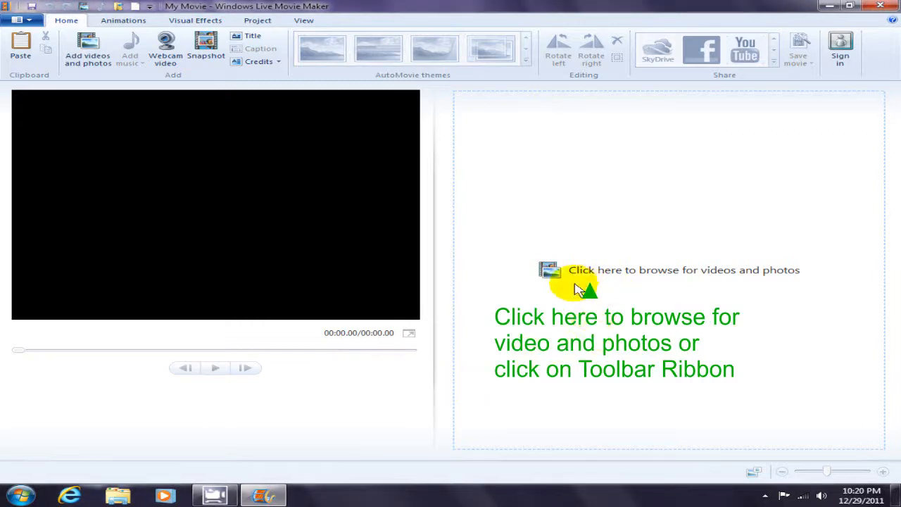
mouse_move(795, 273)
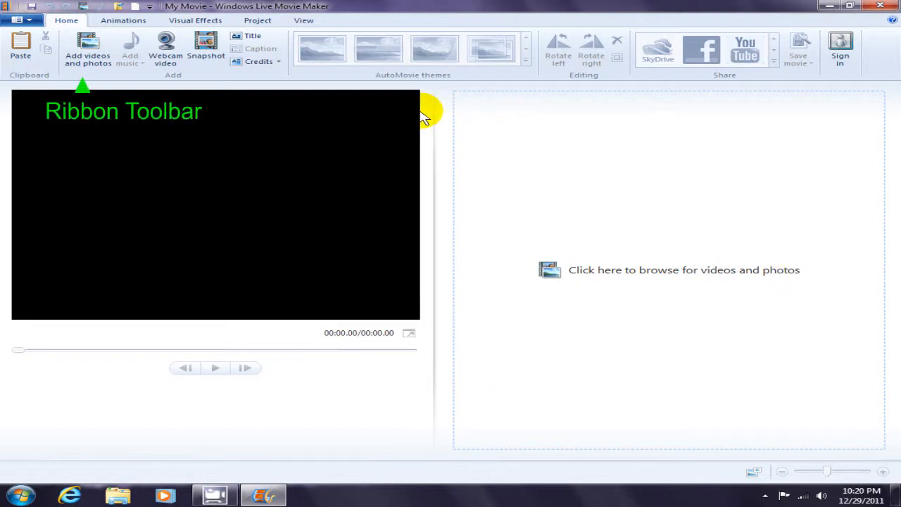
mouse_move(87, 55)
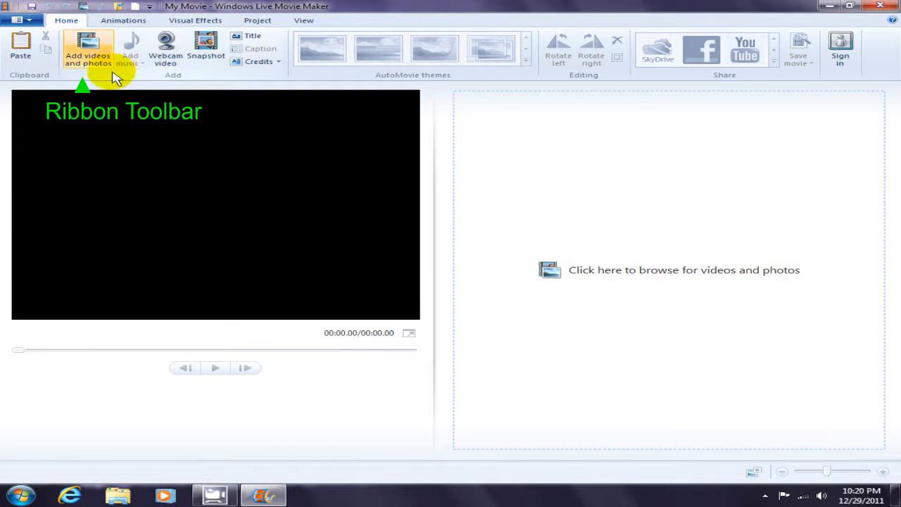
mouse_move(87, 53)
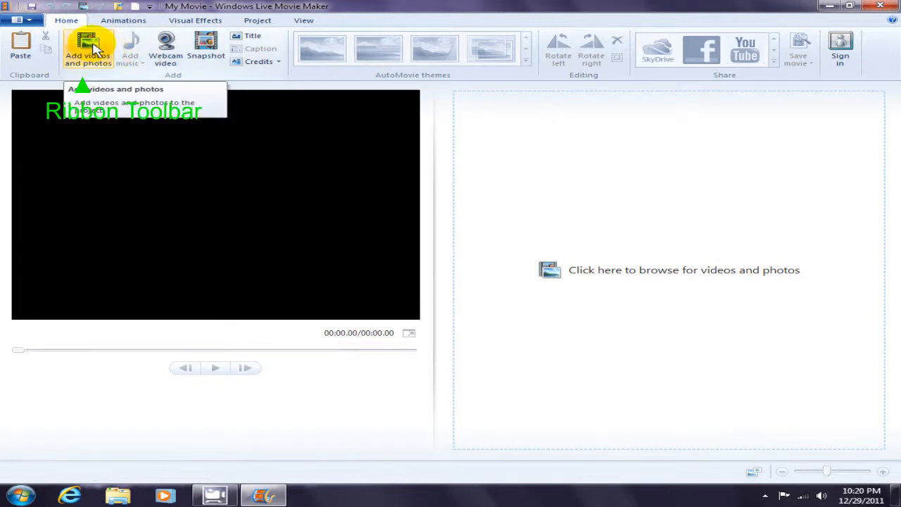
Step: Add the mydog_max photo from the Pictures library as the storyline's first item
left_click(88, 49)
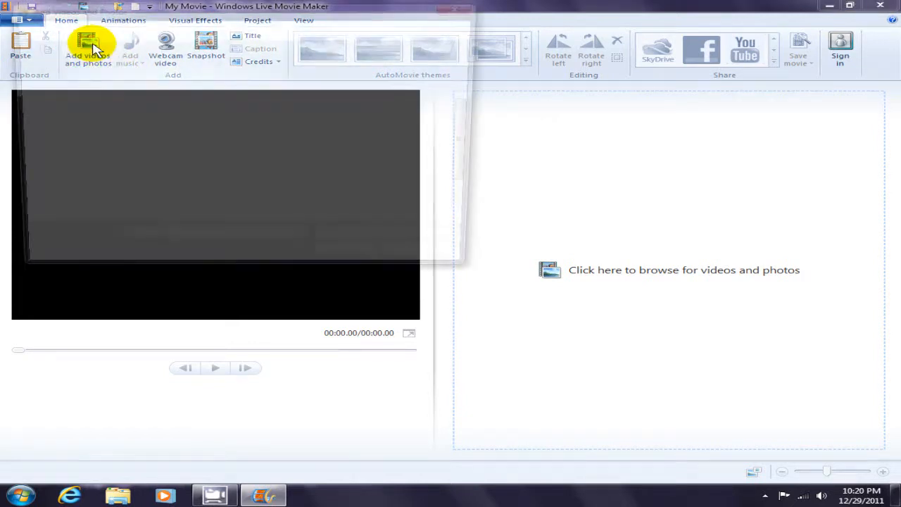
left_click(88, 51)
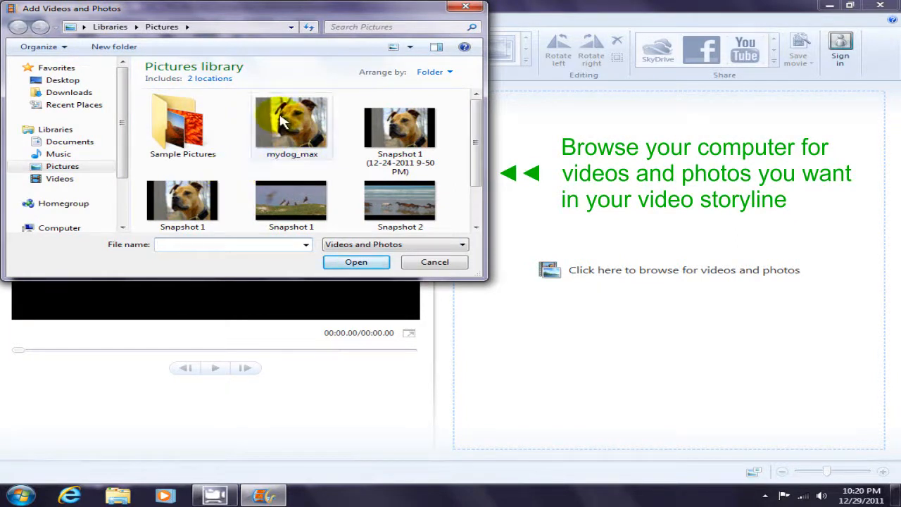
left_click(291, 126)
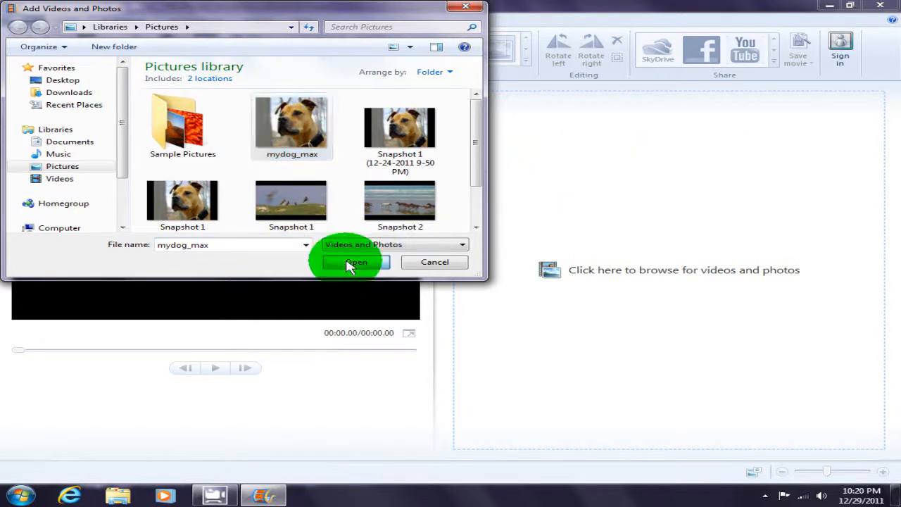
left_click(354, 262)
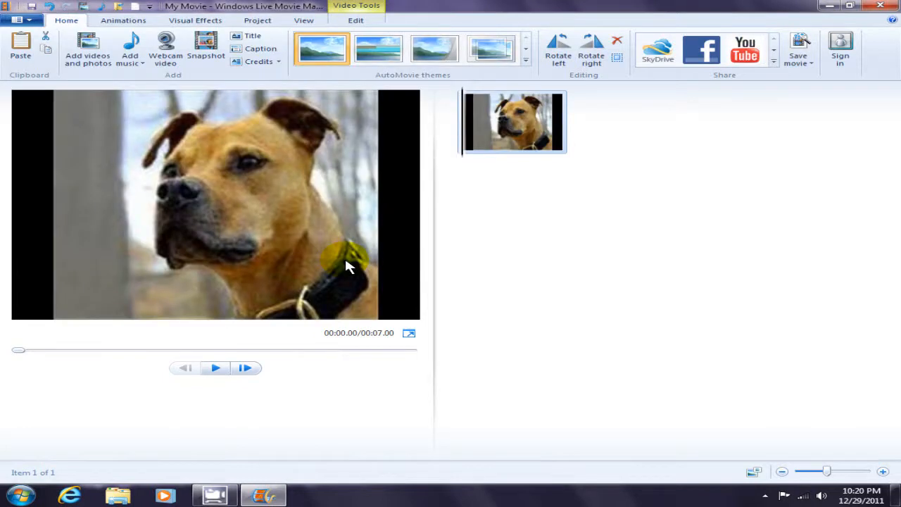
mouse_move(549, 212)
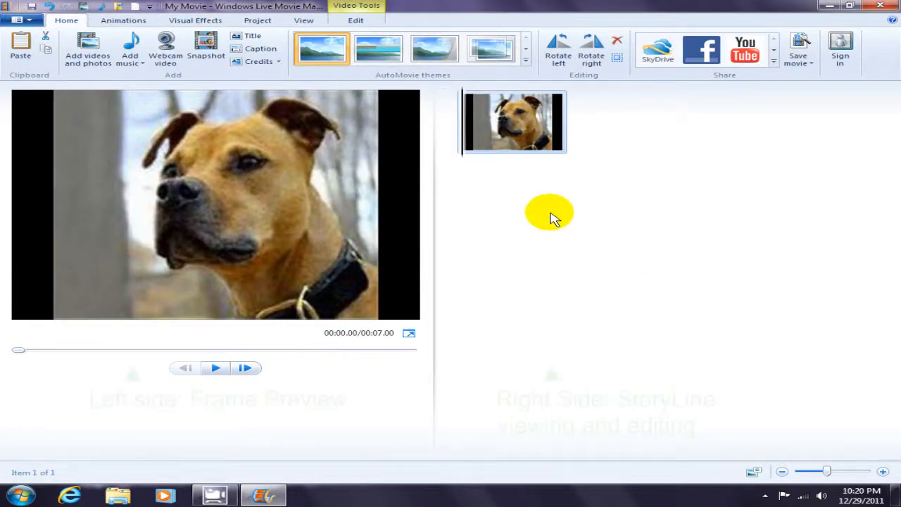
mouse_move(472, 138)
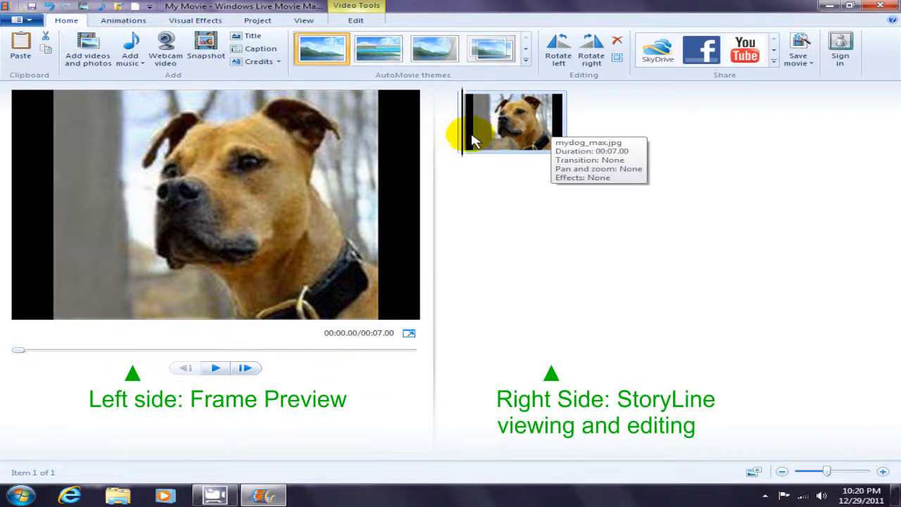
mouse_move(617, 194)
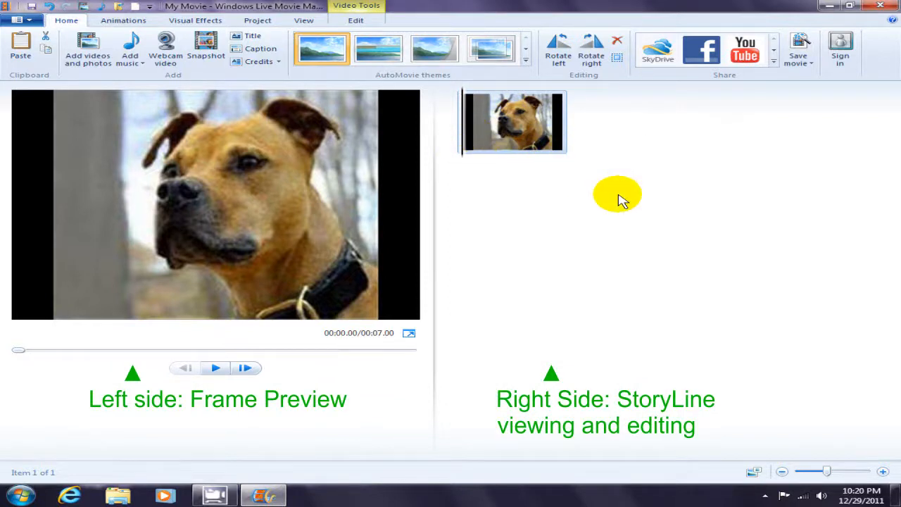
mouse_move(600, 205)
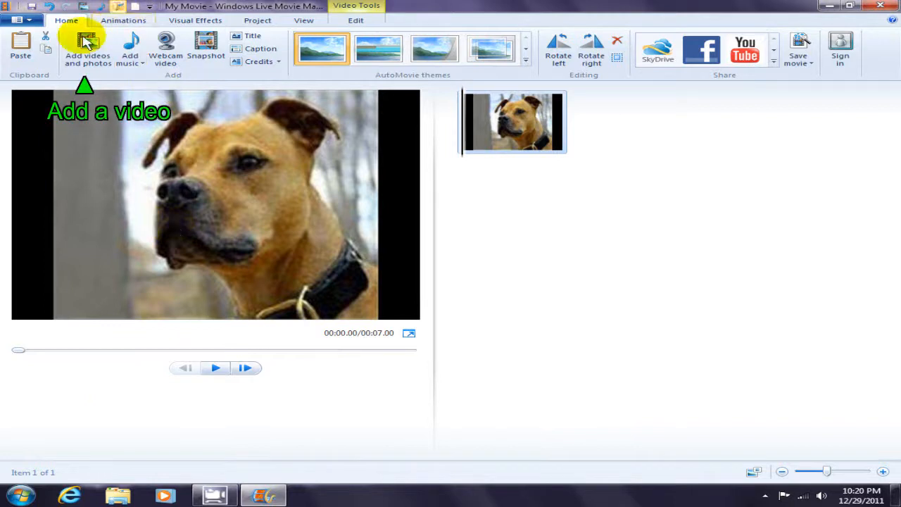
Step: Add the Wildlife clip from the Sample Videos folder after the dog photo
left_click(88, 49)
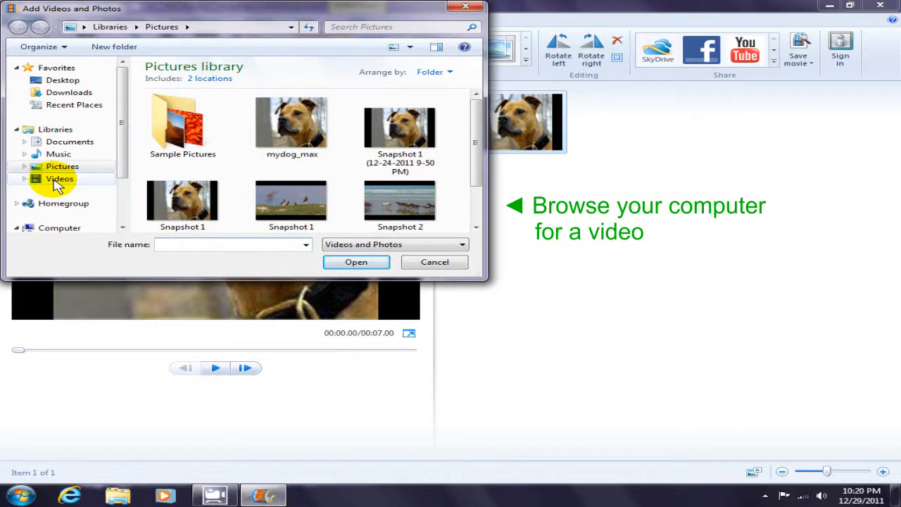
left_click(59, 177)
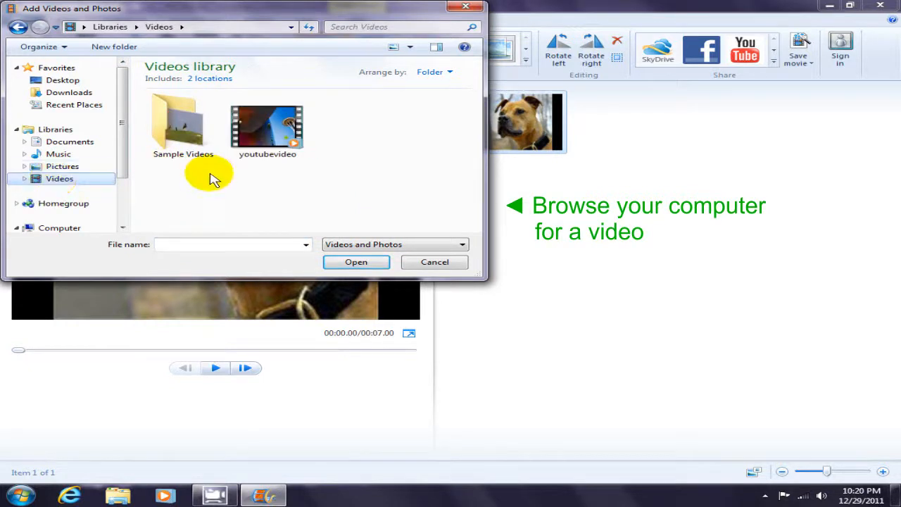
double_click(183, 124)
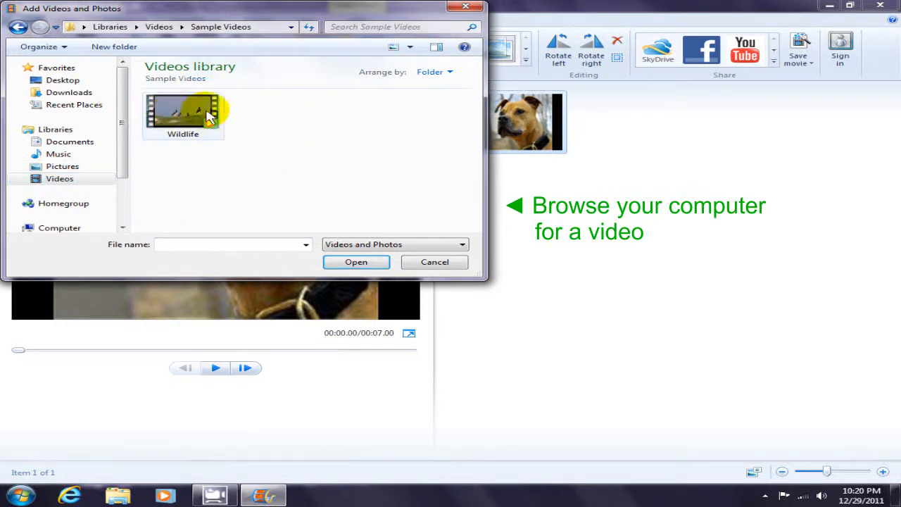
left_click(355, 261)
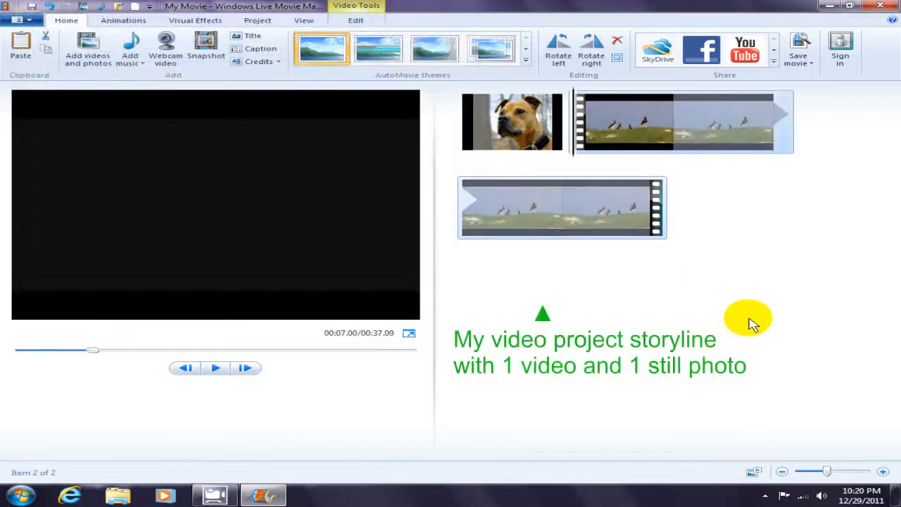
mouse_move(720, 273)
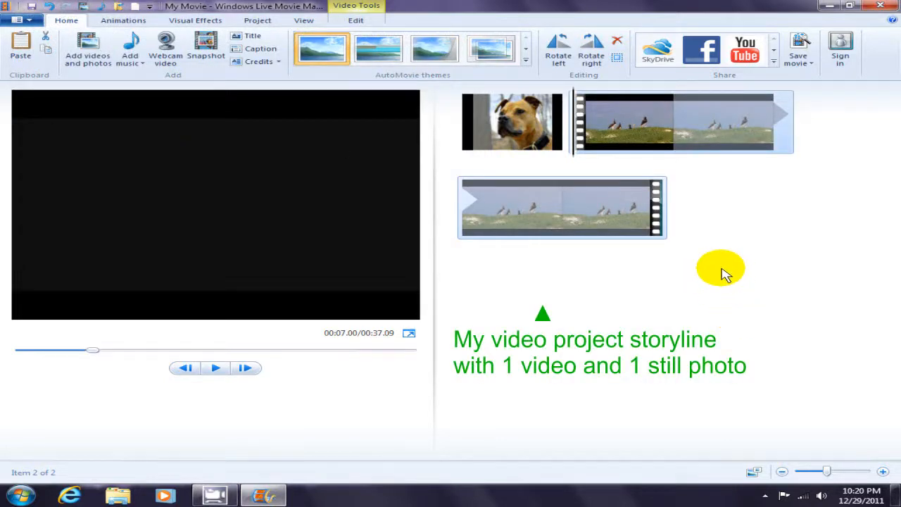
mouse_move(648, 148)
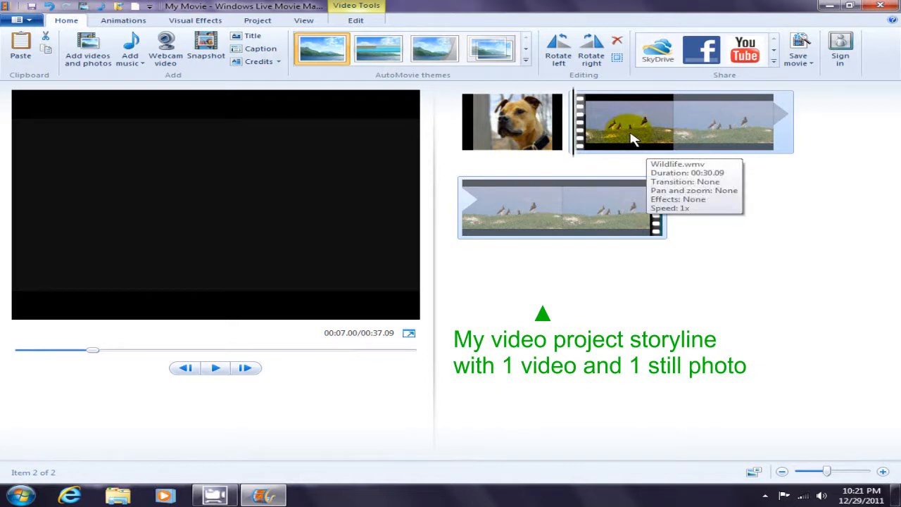
mouse_move(761, 152)
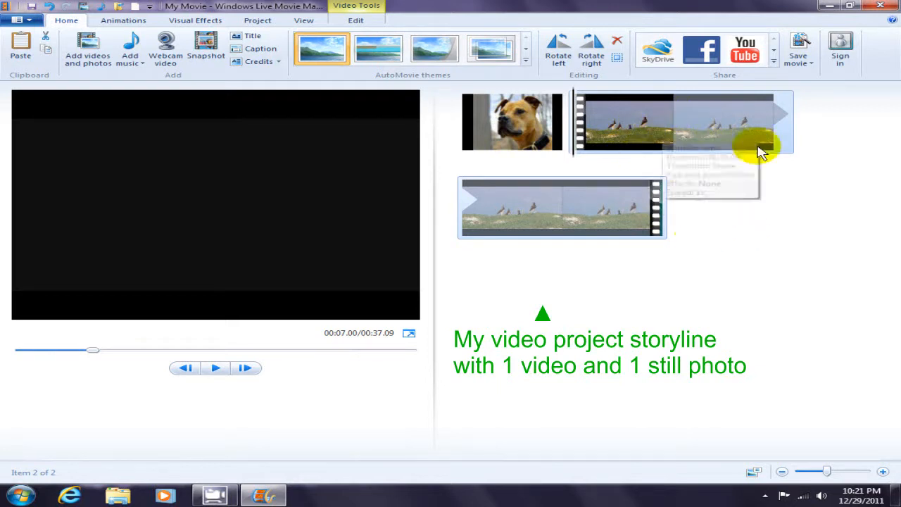
mouse_move(687, 204)
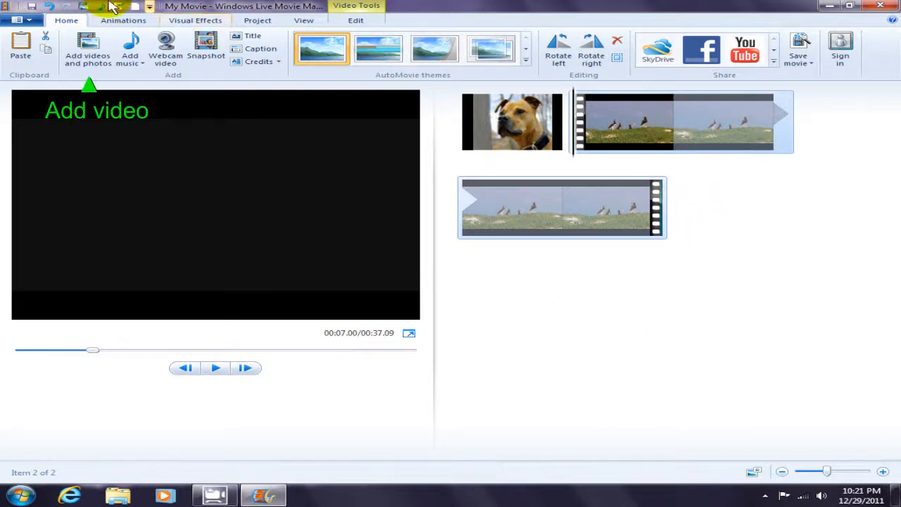
Step: Add the Snapshot 2 picture from the Pictures library after the Wildlife video
left_click(88, 49)
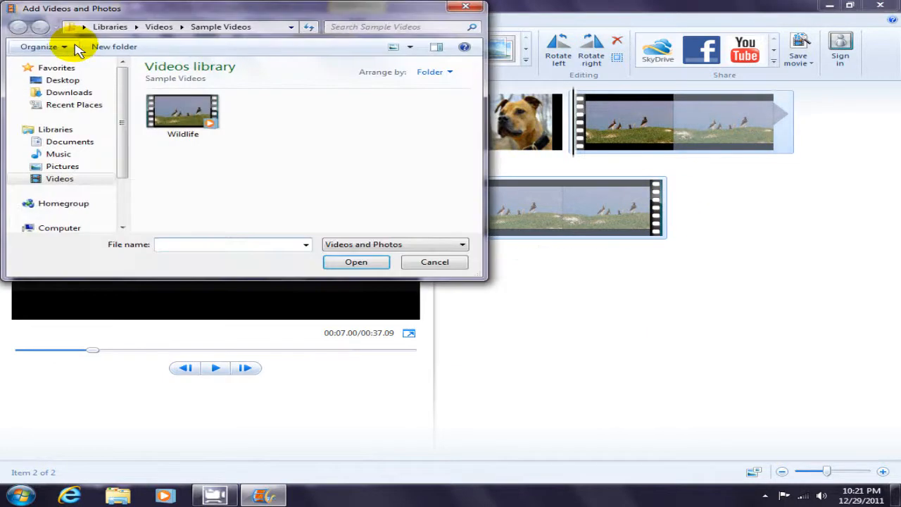
left_click(62, 166)
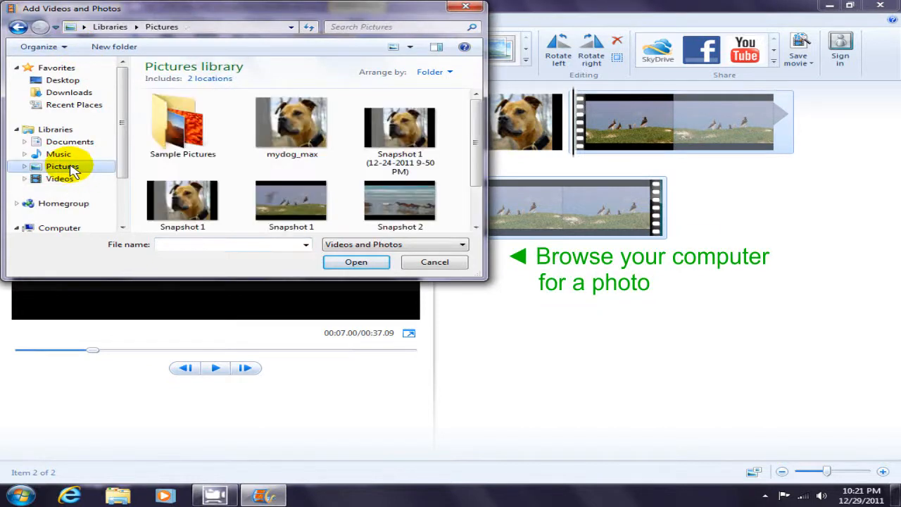
mouse_move(420, 204)
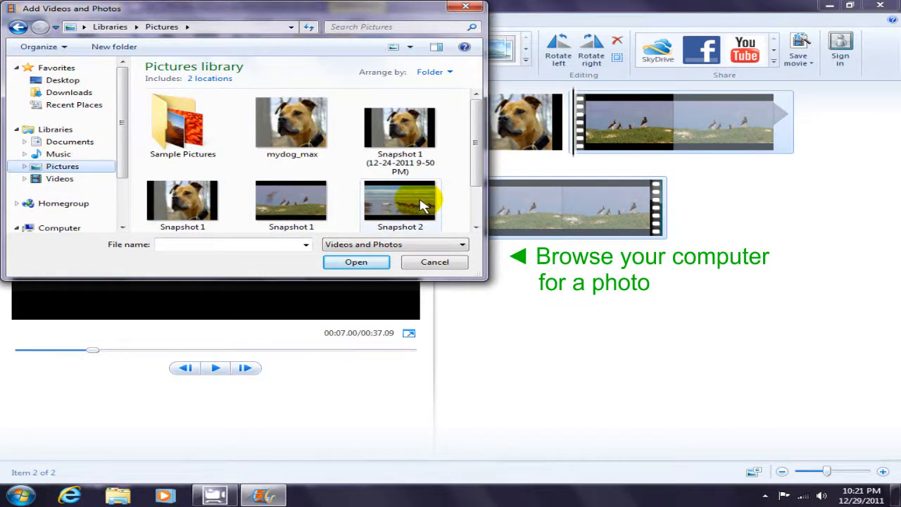
left_click(400, 186)
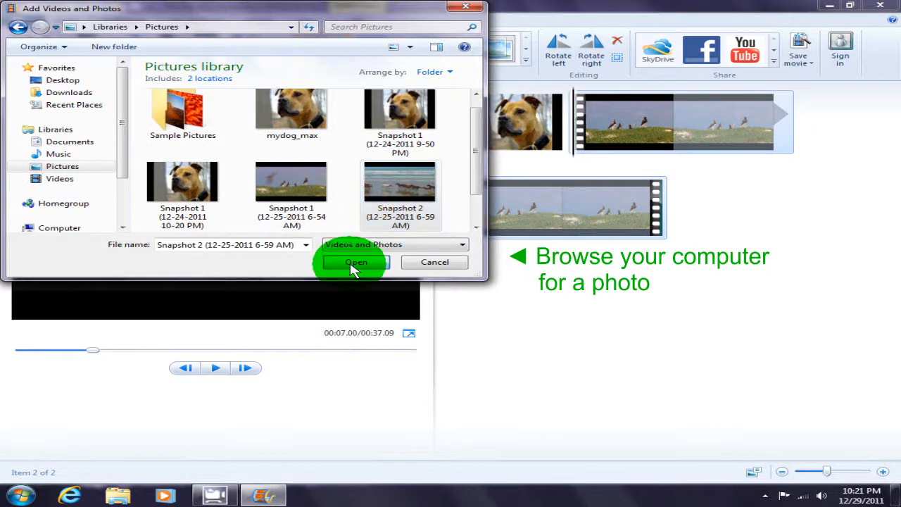
left_click(355, 262)
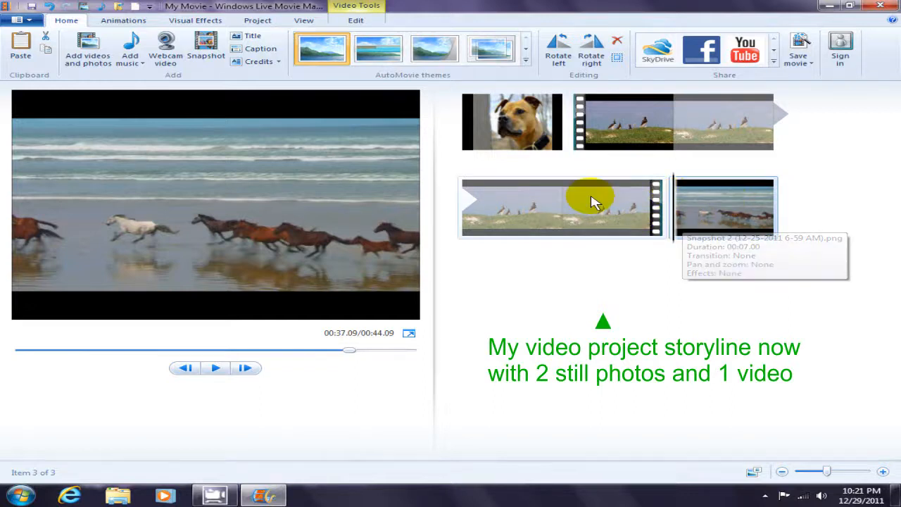
mouse_move(598, 301)
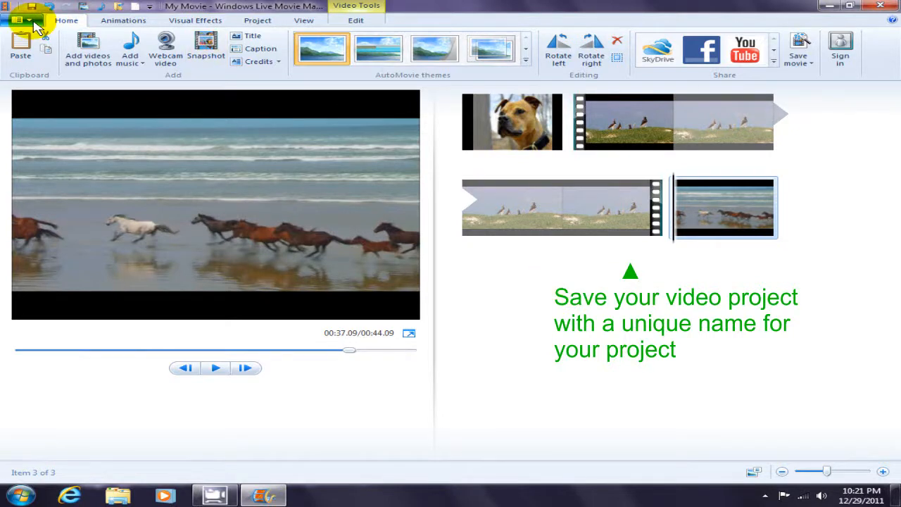
mouse_move(21, 13)
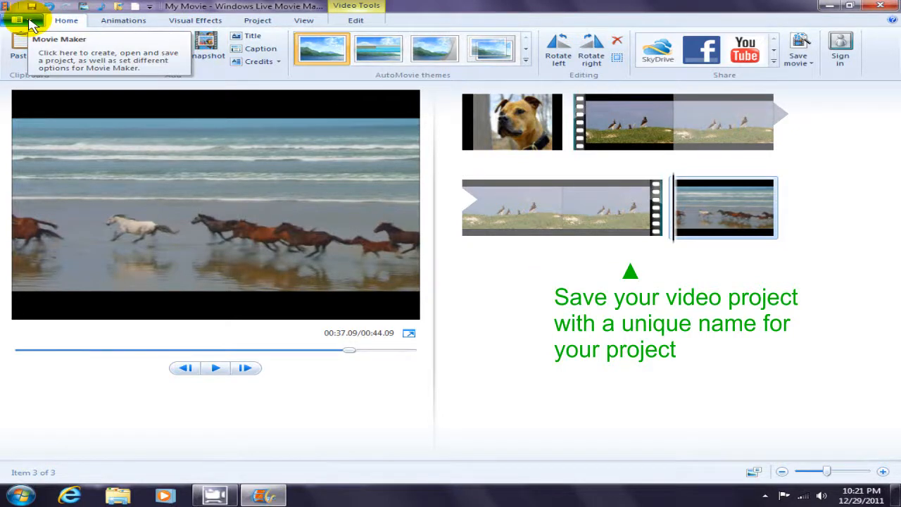
Step: Start Save project as from the application menu, showing the default name My Movie
left_click(19, 20)
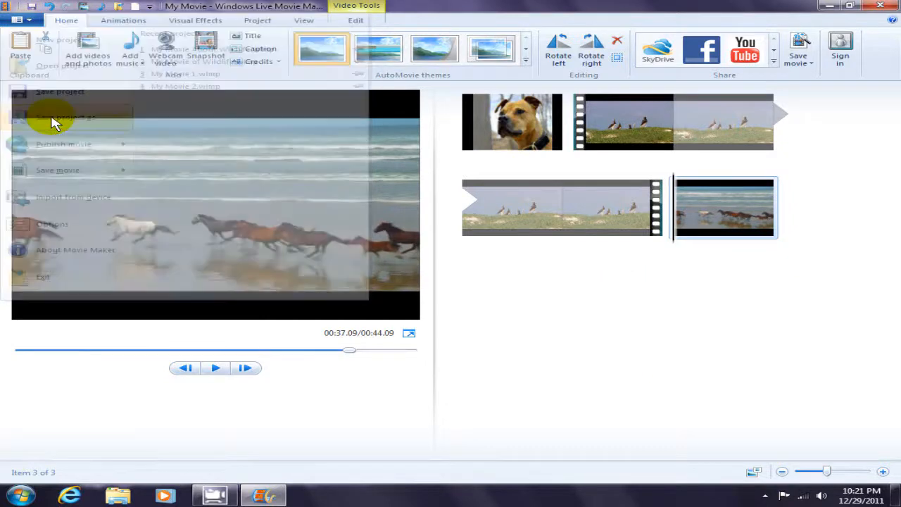
left_click(68, 119)
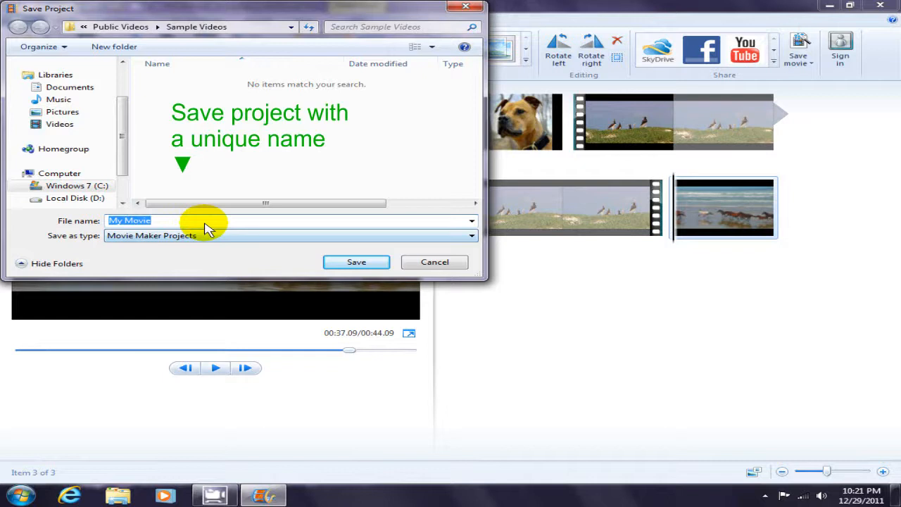
mouse_move(183, 233)
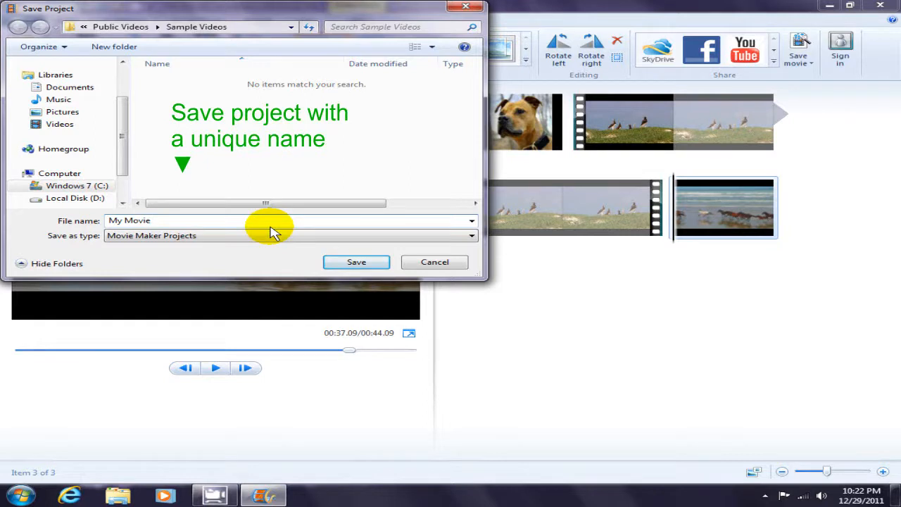
Step: Save the project as 'My Movie About Wildlife' in the Videos library
type("A")
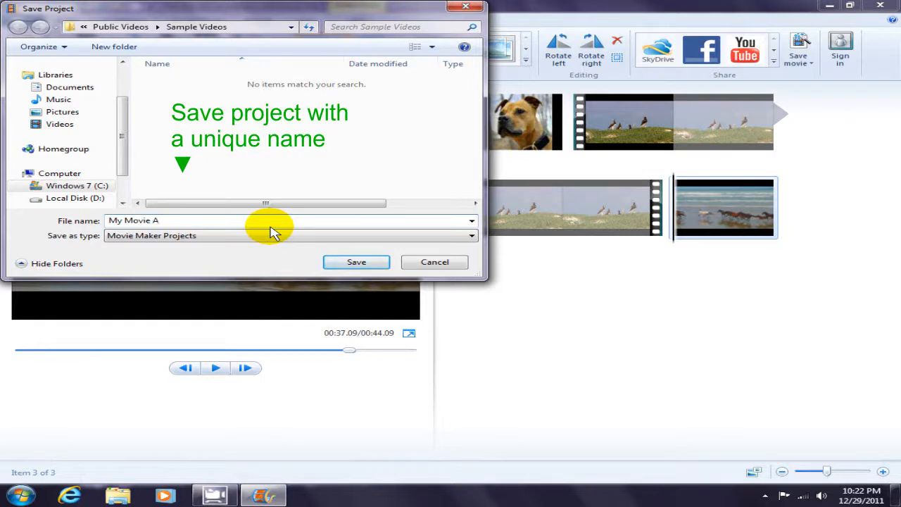
type("bout Wi")
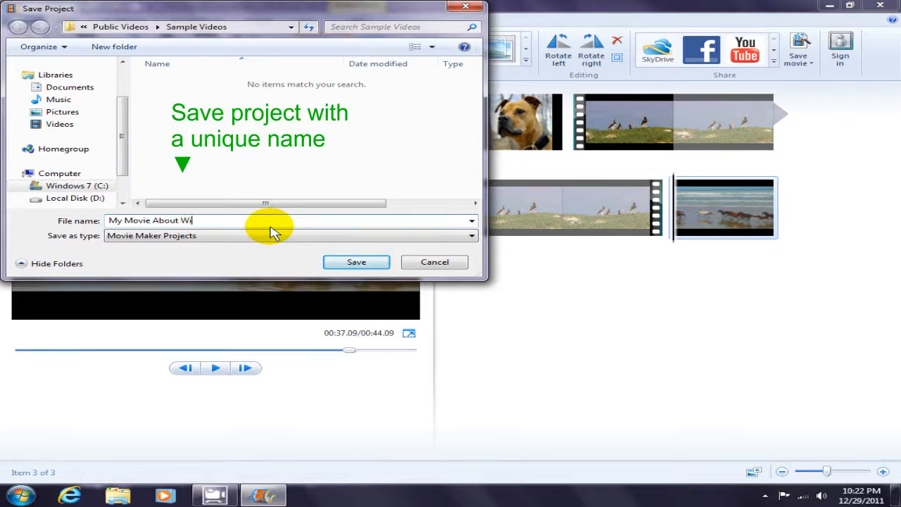
type("ldlife")
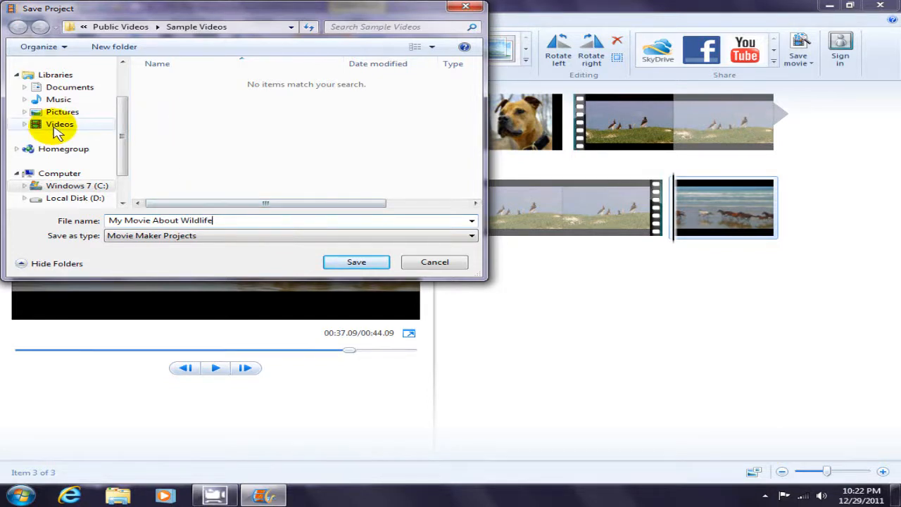
left_click(60, 124)
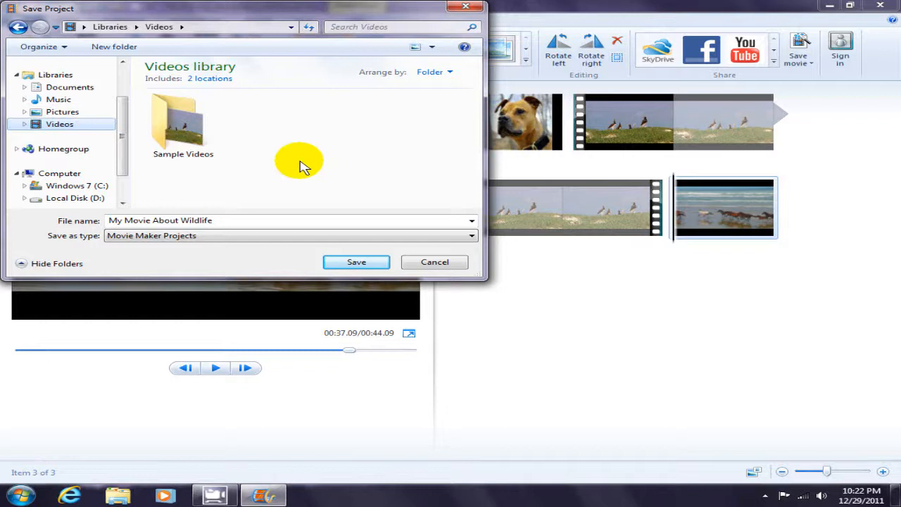
mouse_move(234, 83)
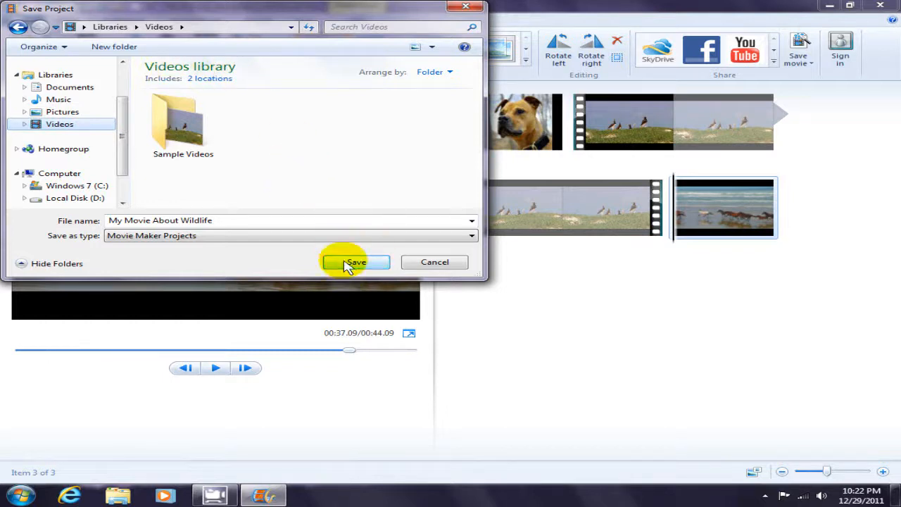
left_click(355, 262)
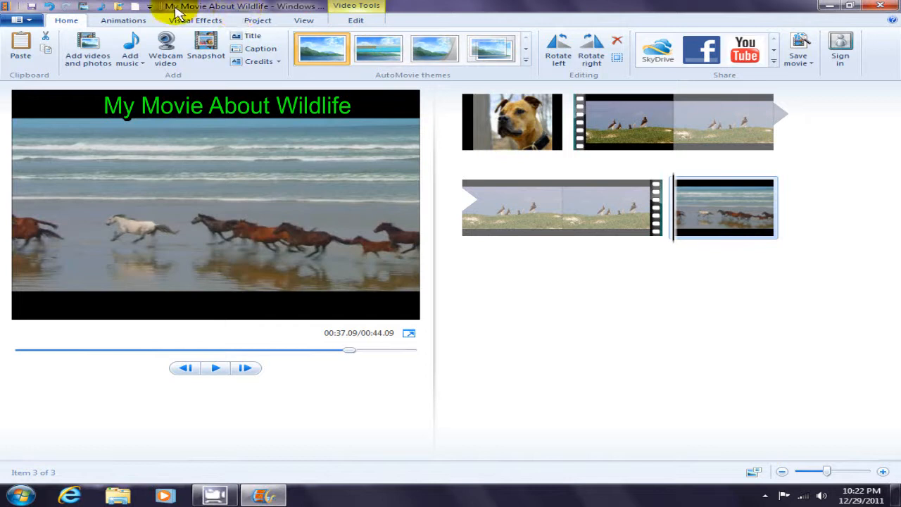
mouse_move(261, 9)
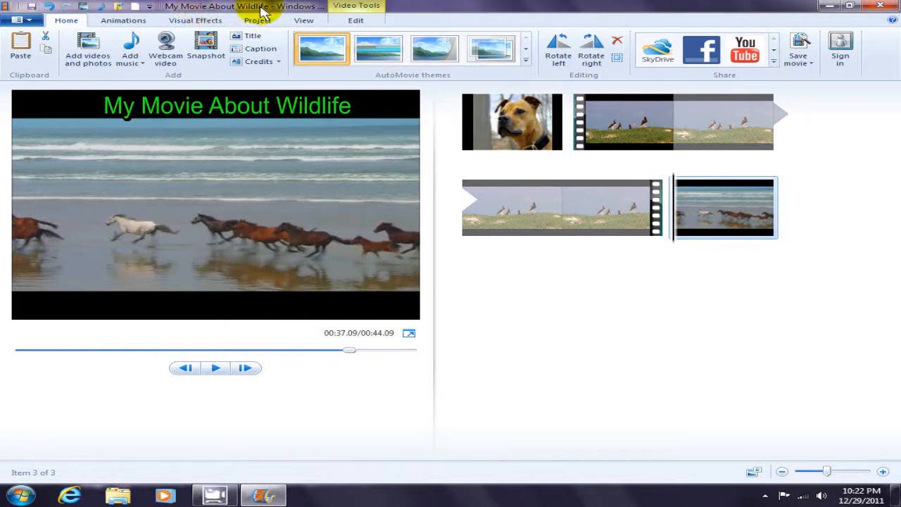
mouse_move(623, 372)
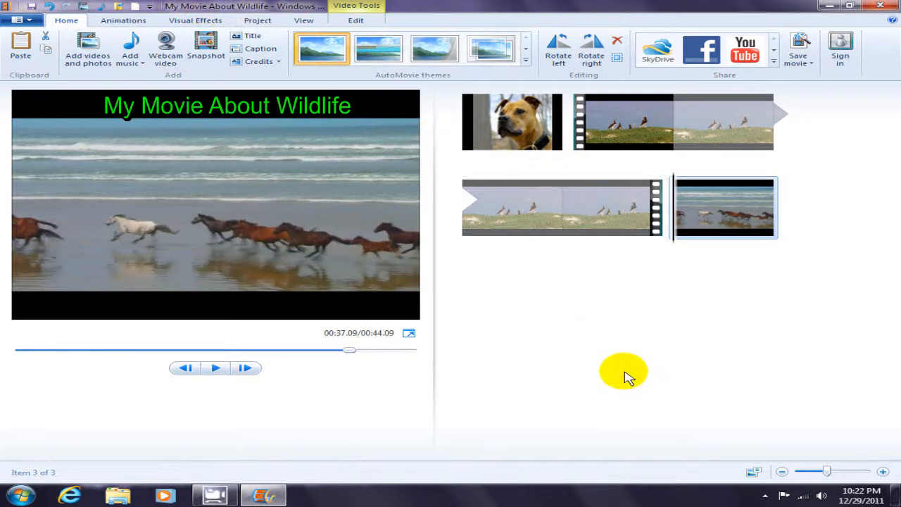
mouse_move(611, 319)
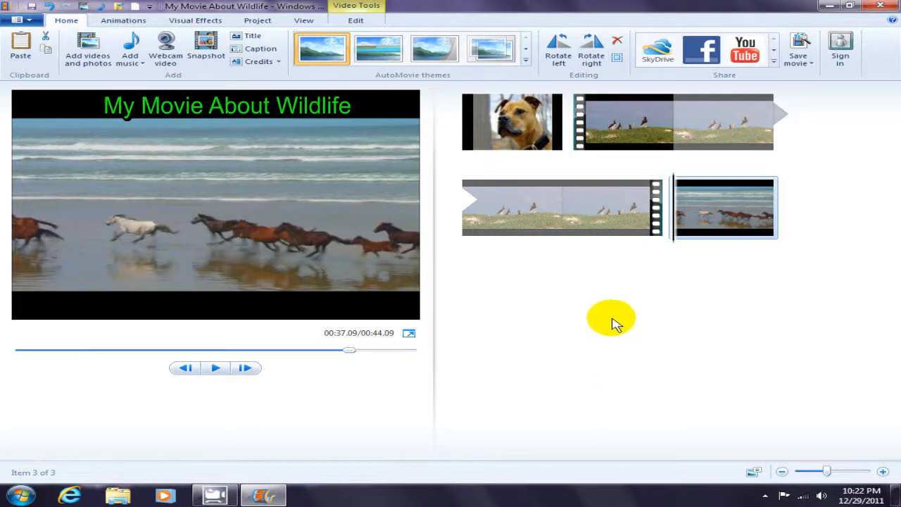
mouse_move(608, 322)
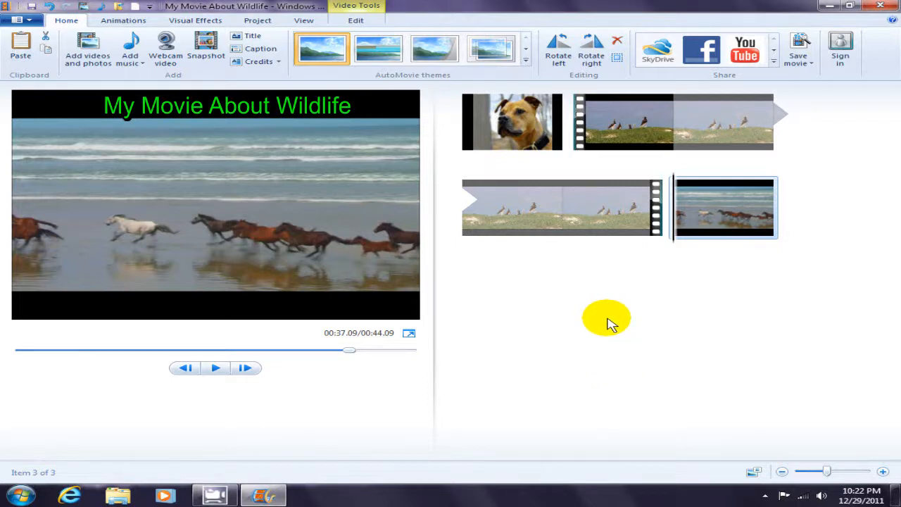